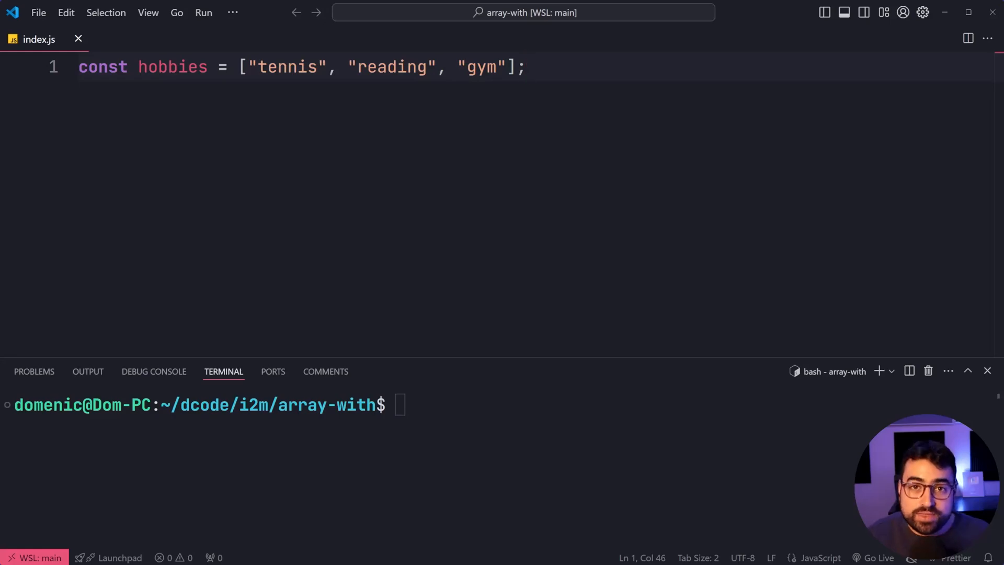
- Write const newHobbies = hobbies.with(1, "coding"); and begin a console line below it
type("c")
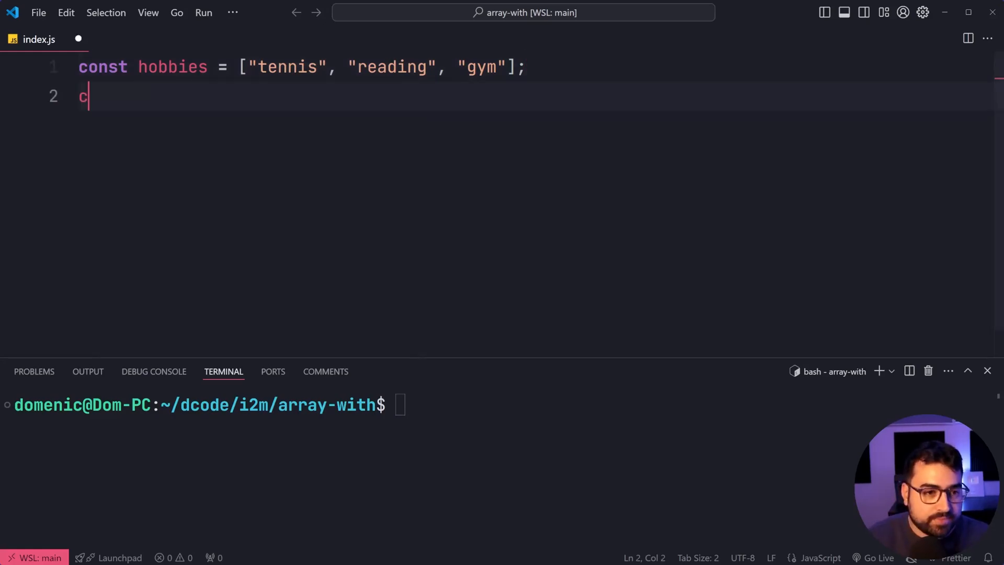
type("onst newHobbies =")
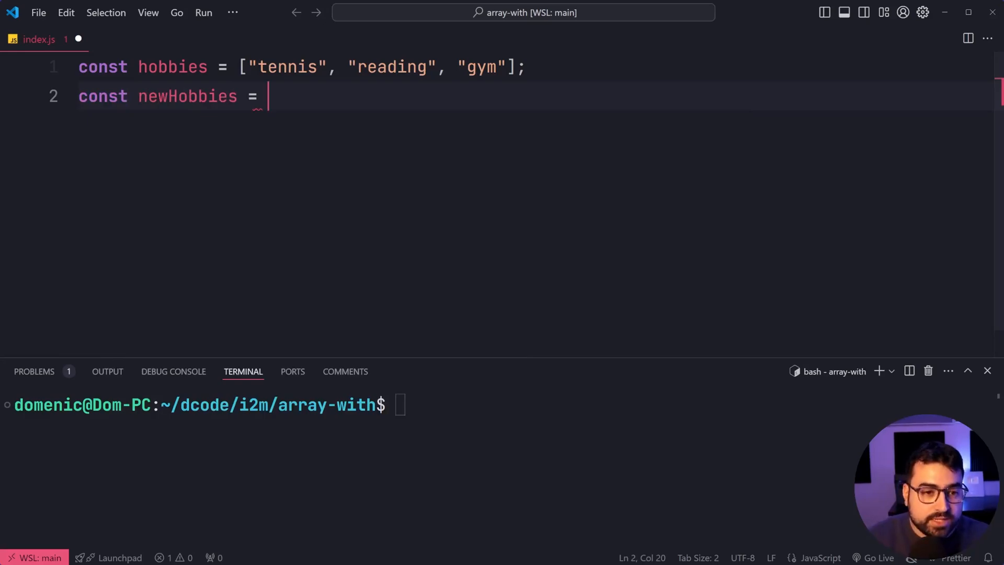
type("hobbies")
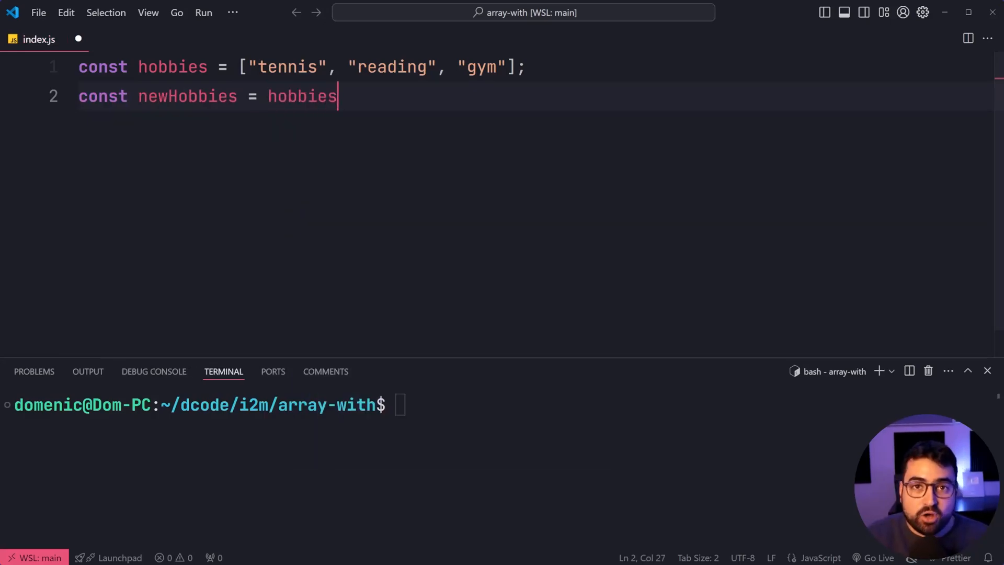
type(".")
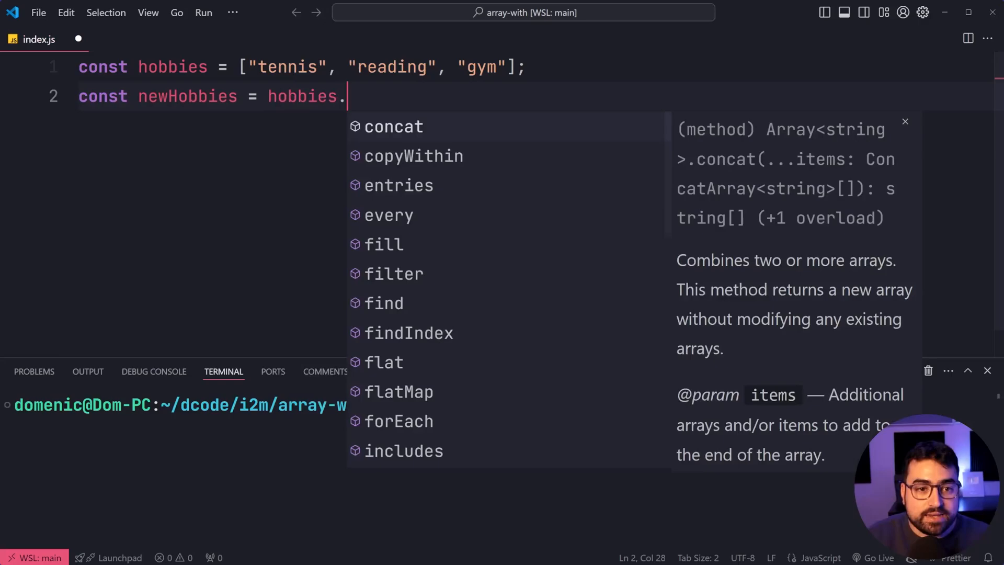
type("with")
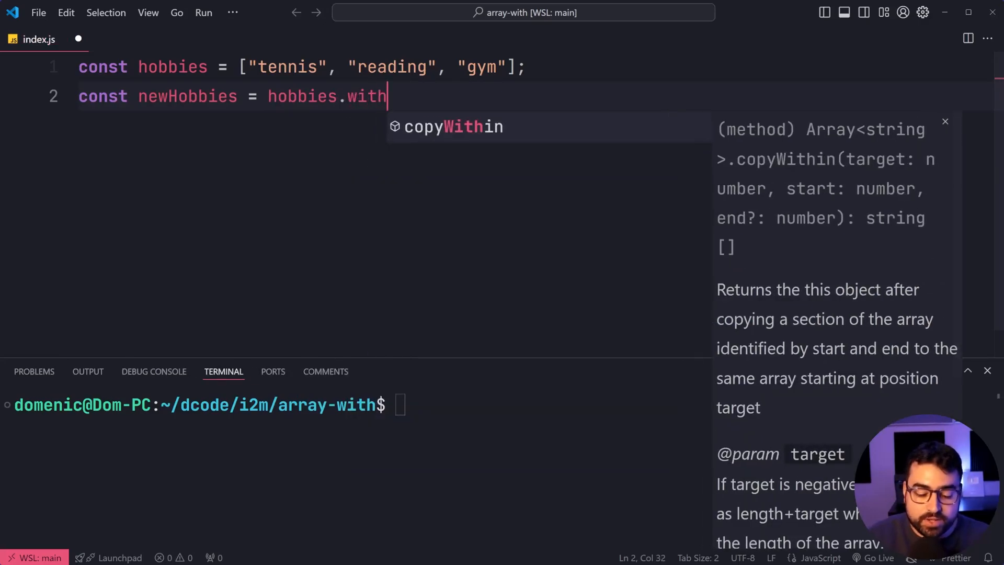
key("Escape")
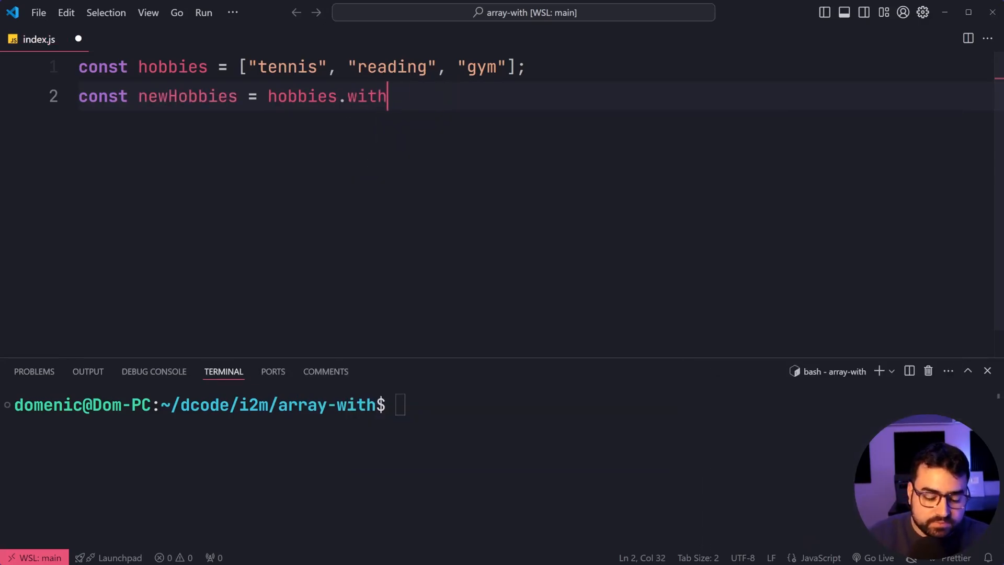
type("()")
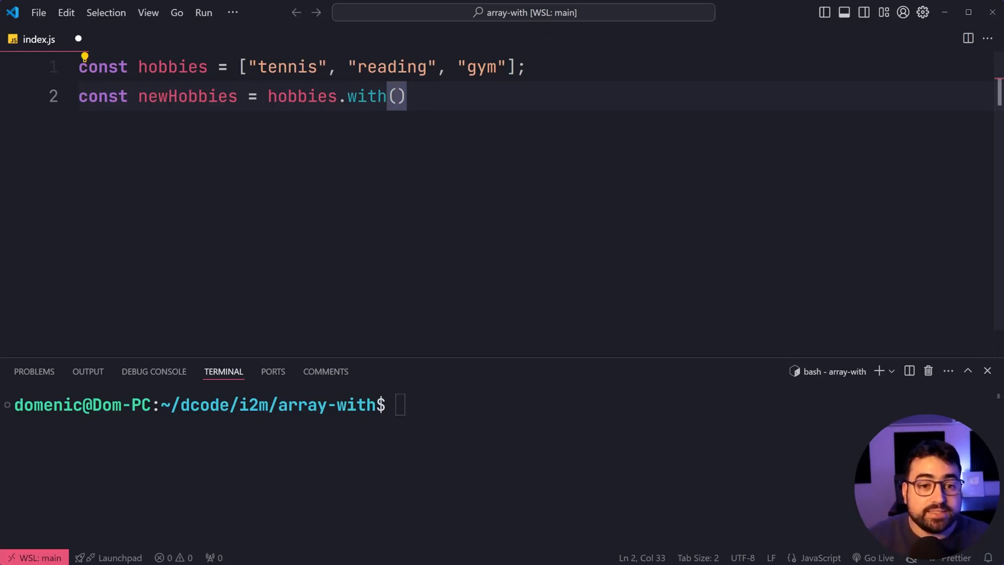
type("1")
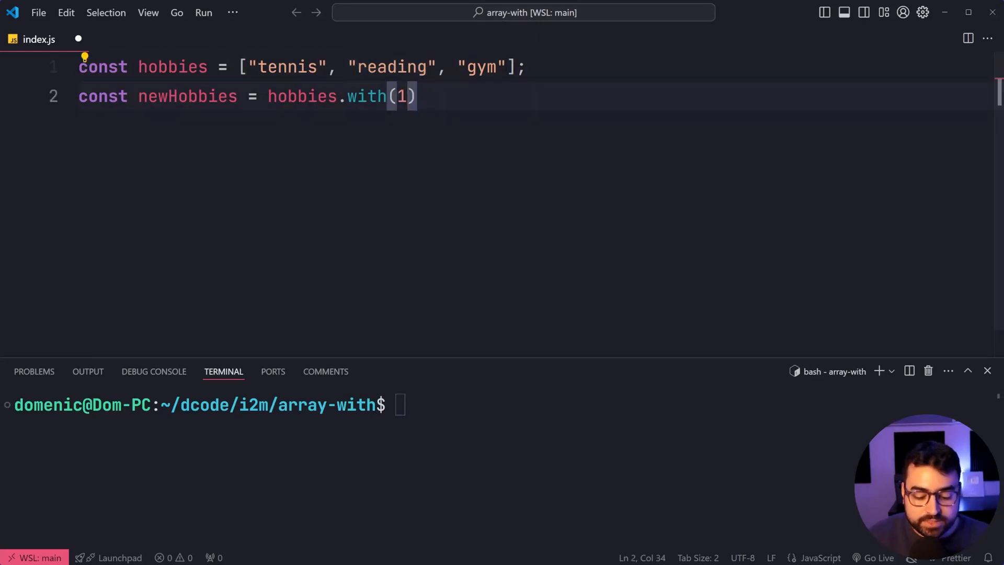
type(", \"\"")
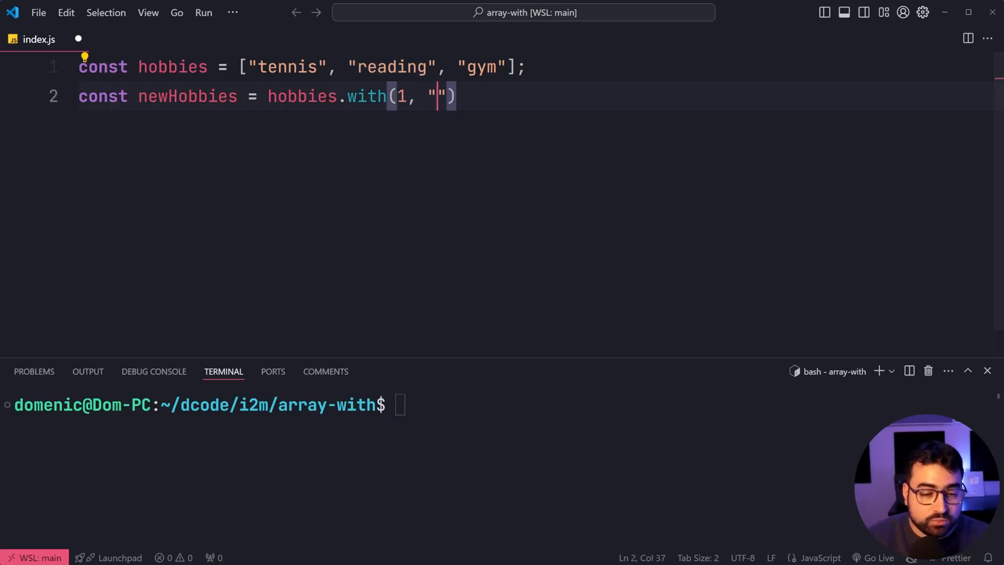
type("coding")
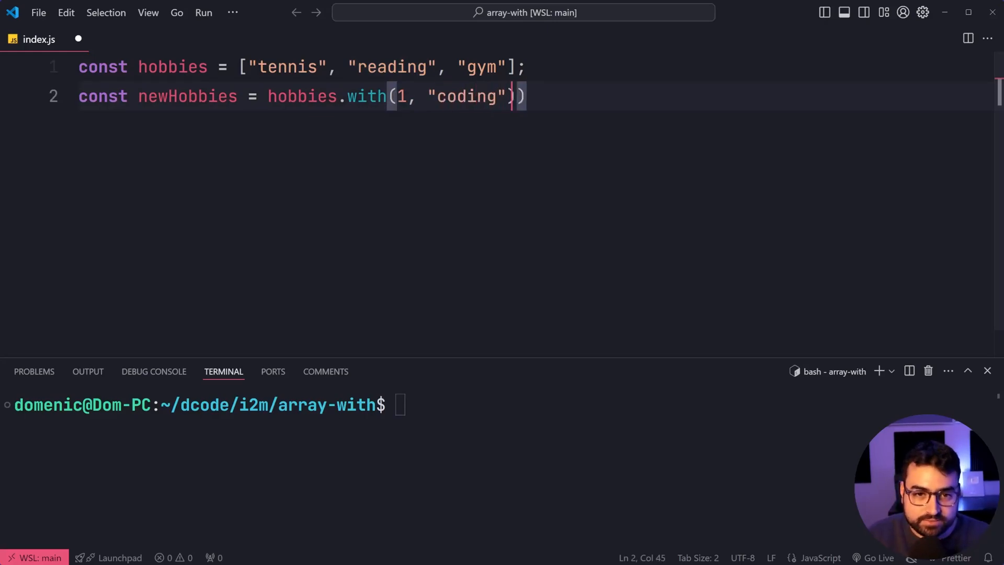
type("console")
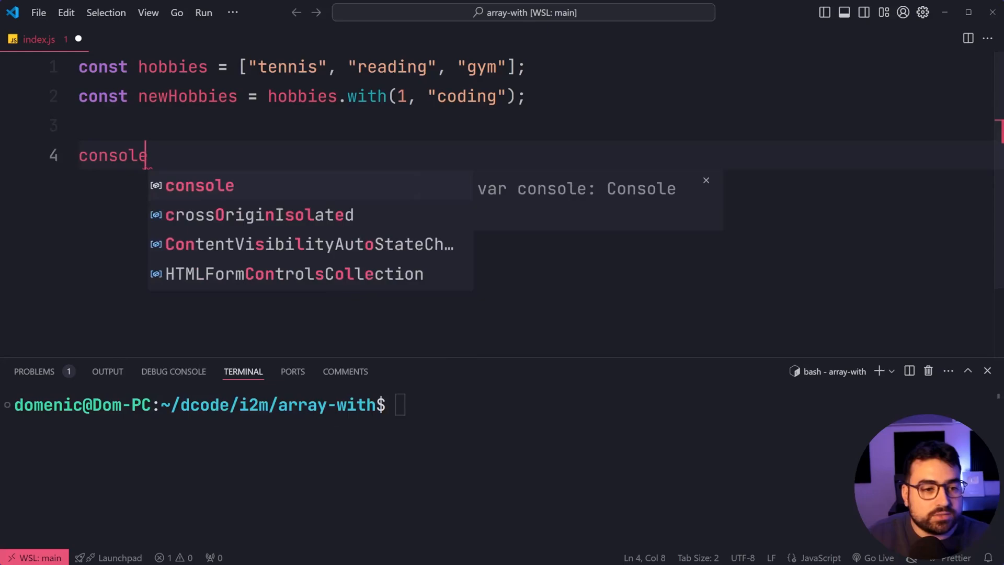
- Finish console.log(newHobbies); and enter node index.js in the terminal
type(".log(me")
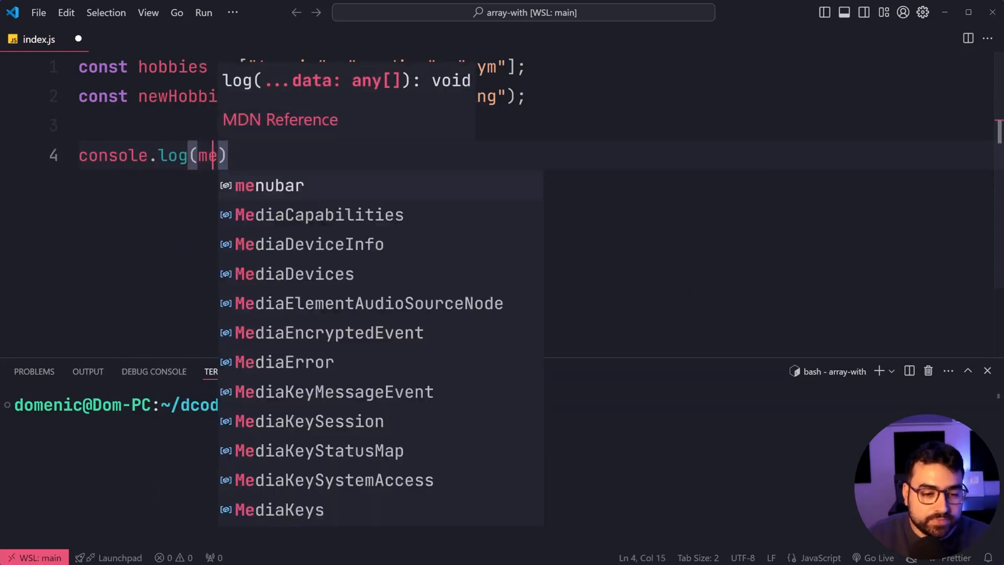
key("Backspace")
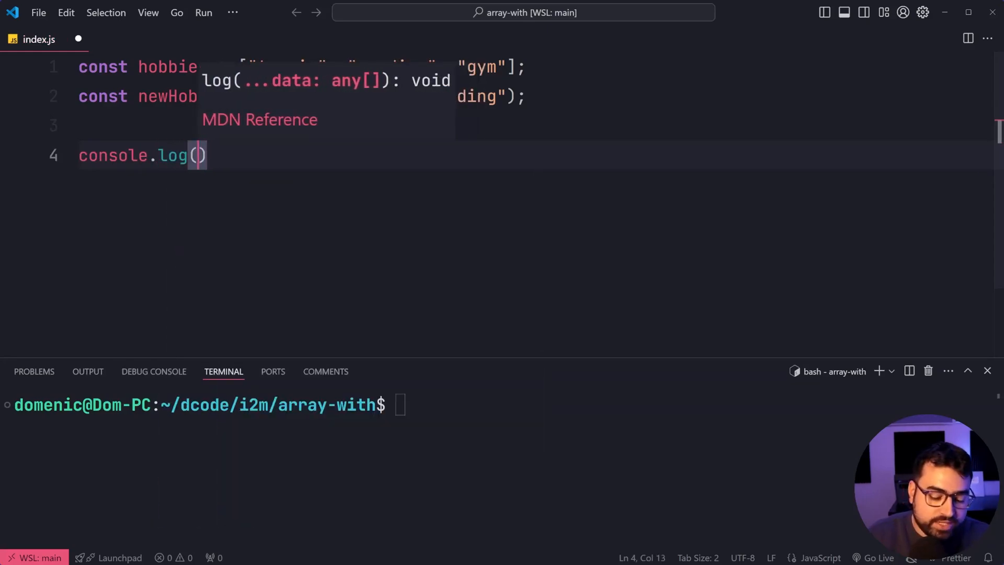
type("newHobbies")
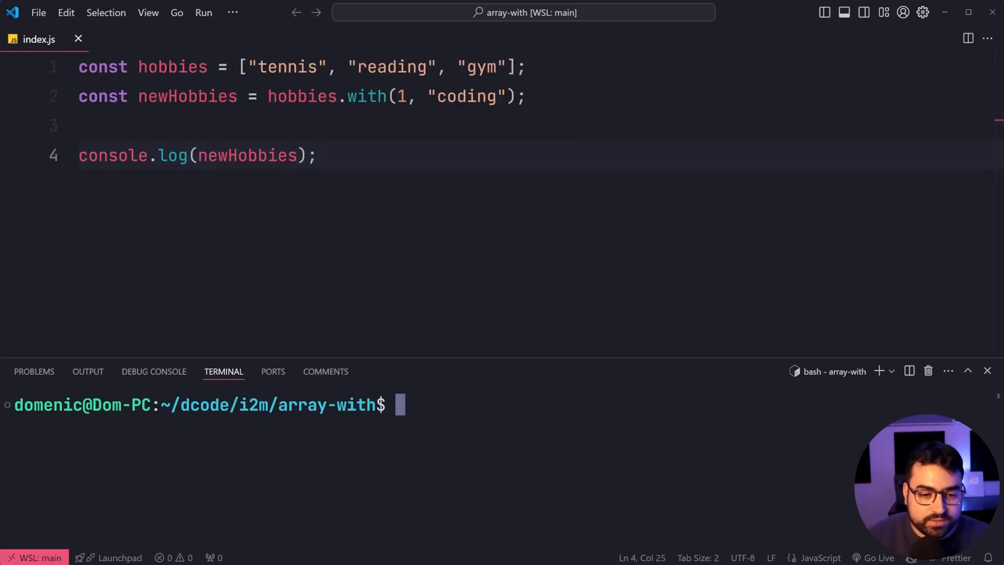
type("node index.js")
left_click(518, 155)
type("console.log(hobbies);")
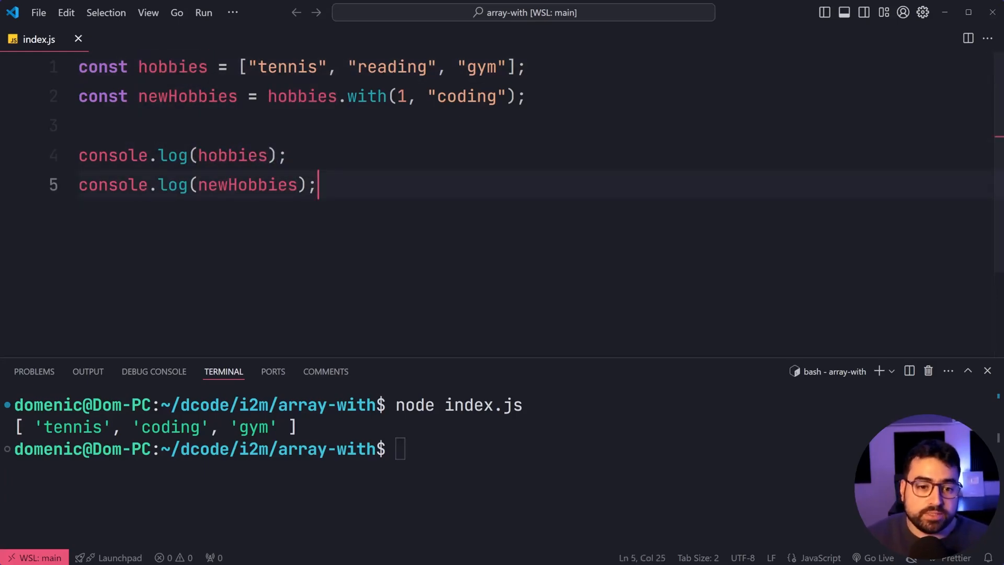
- Rerun node index.js to print both arrays, then change the with() index to -1
type("node index.js")
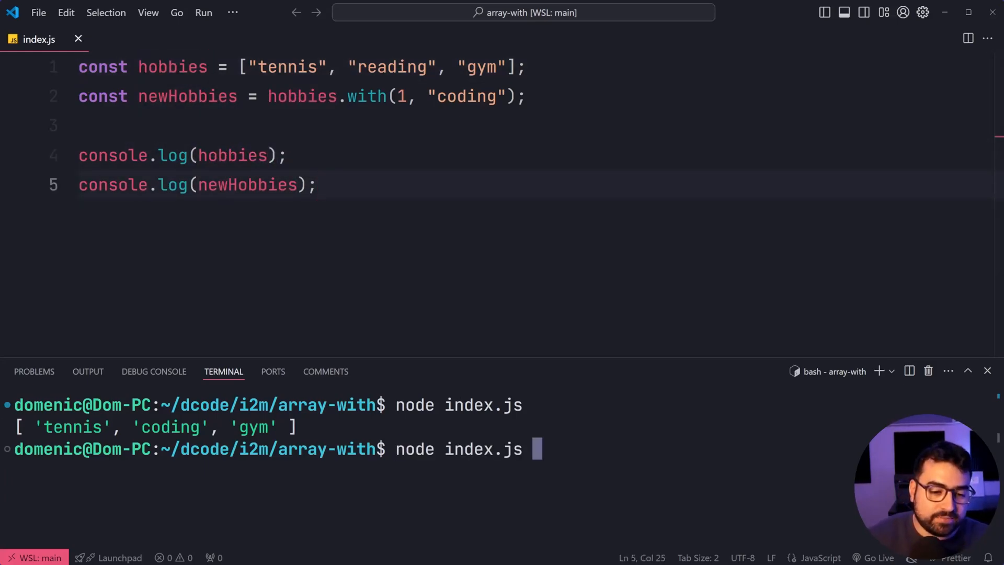
key("Enter")
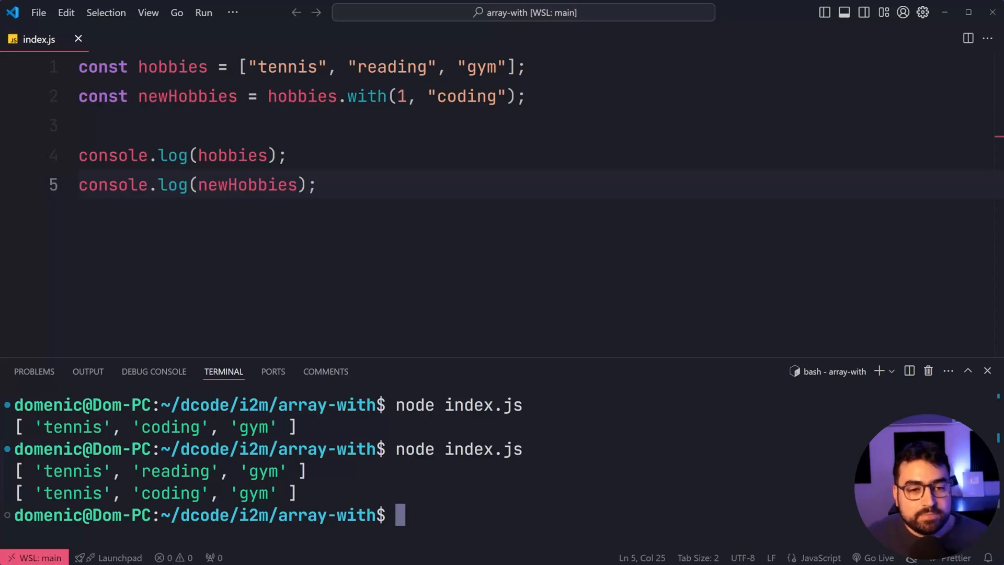
type("-")
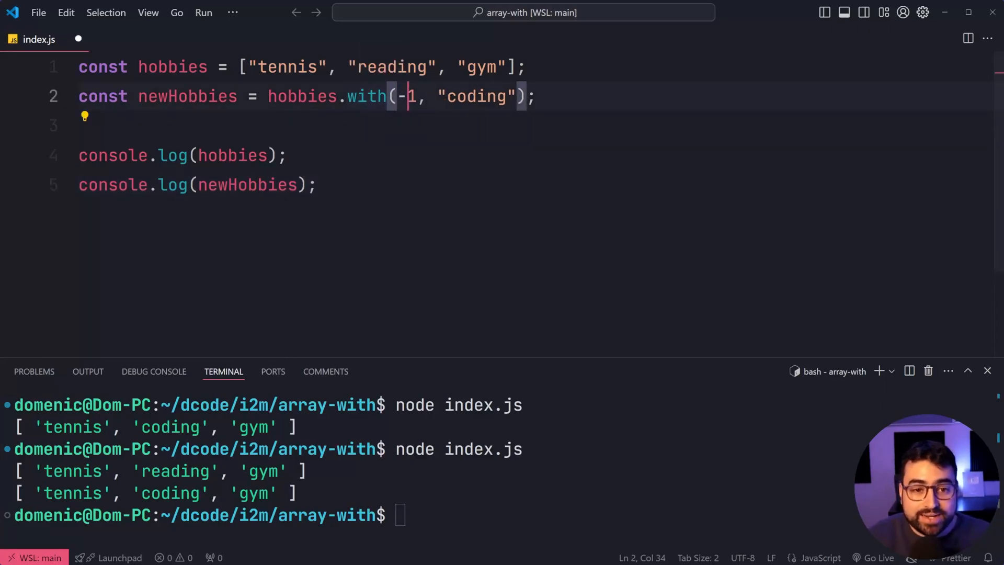